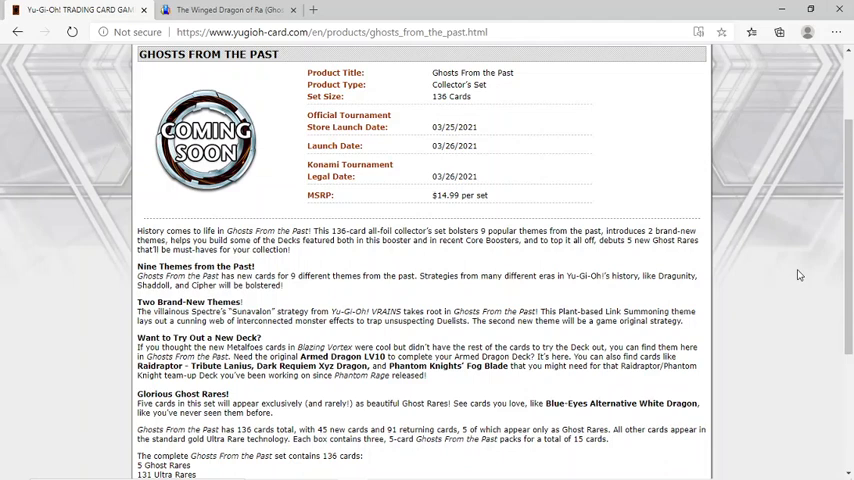
mouse_move(654, 293)
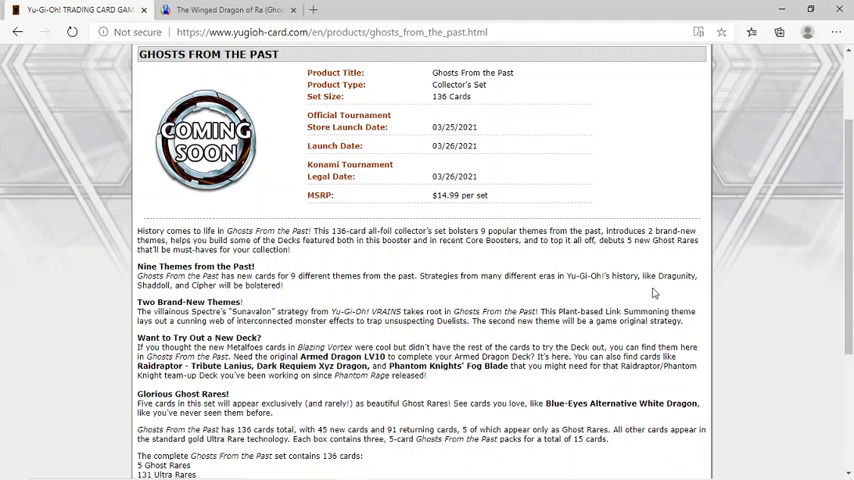
Highlight the Nine Themes names, then the sentence calling the second theme a game original.
double_click(687, 276)
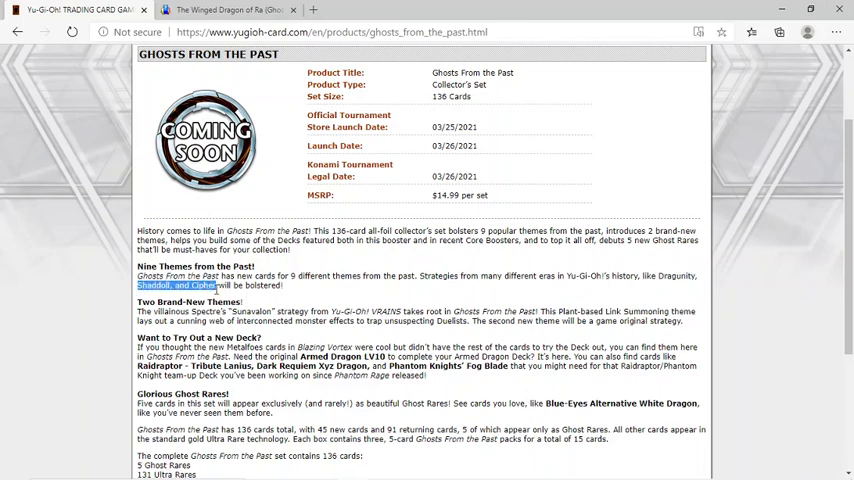
mouse_move(710, 268)
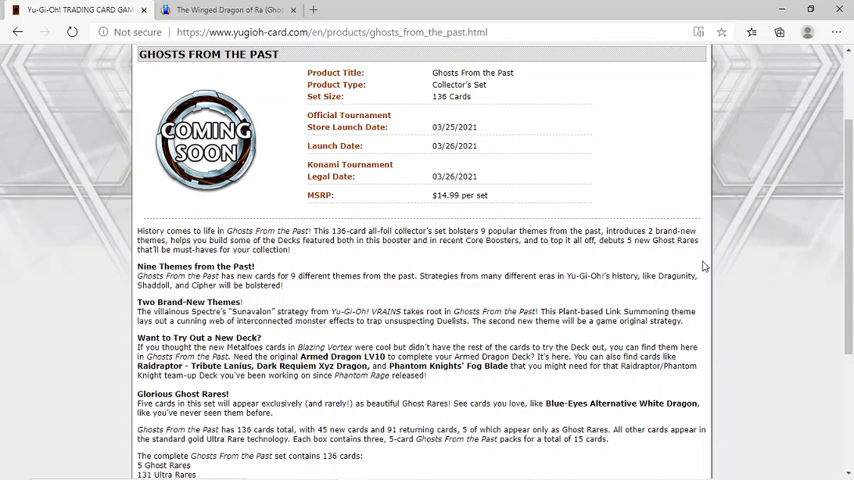
mouse_move(108, 310)
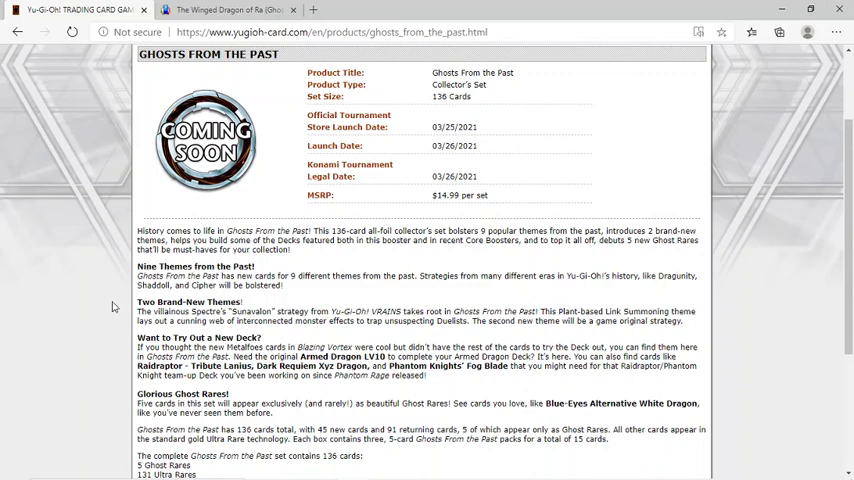
mouse_move(91, 305)
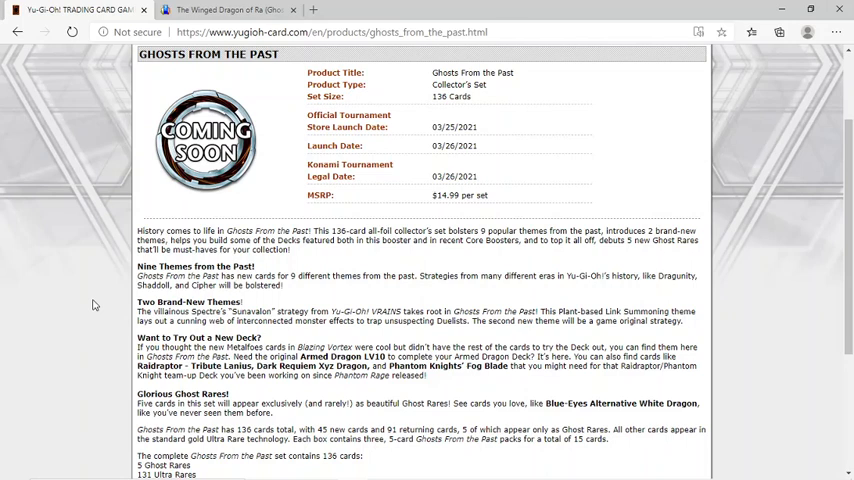
double_click(236, 311)
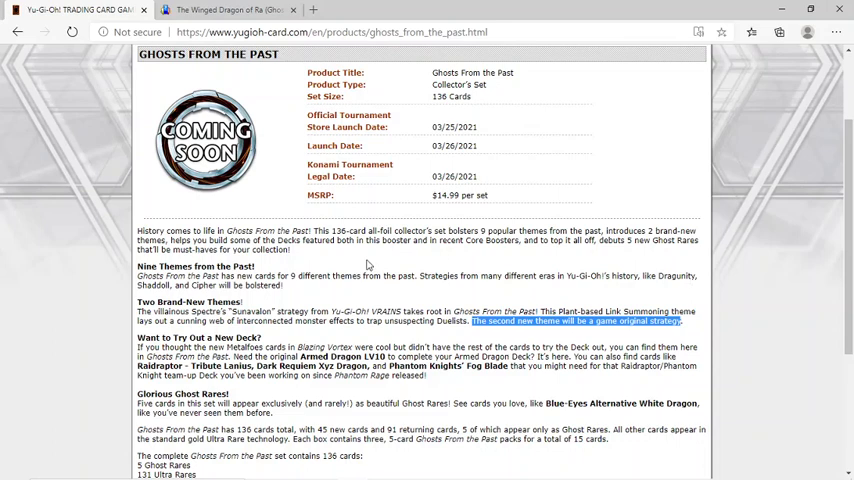
mouse_move(135, 338)
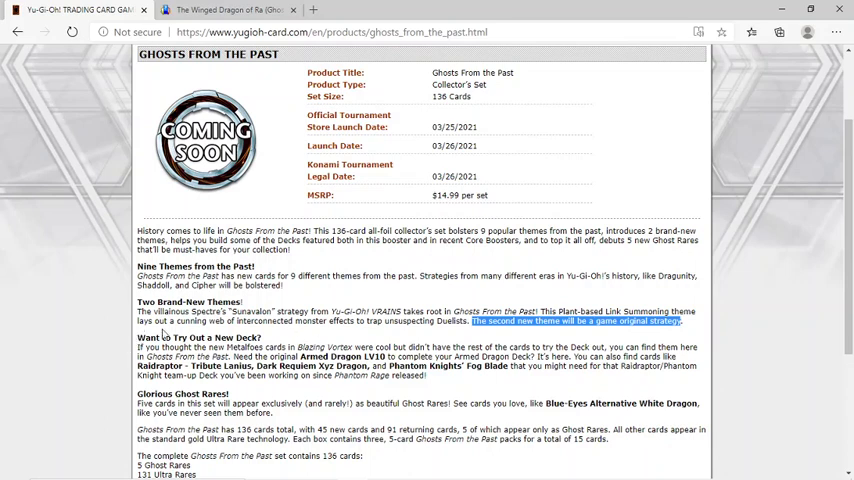
mouse_move(145, 356)
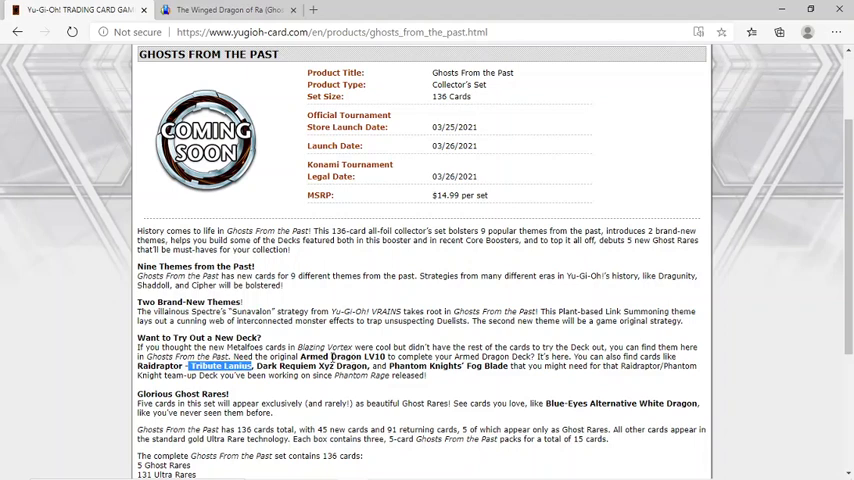
Select Dark Requiem Xyz Dragon and Phantom Knights' Fog Blade in the new-deck paragraph.
left_click_drag(355, 357, 255, 366)
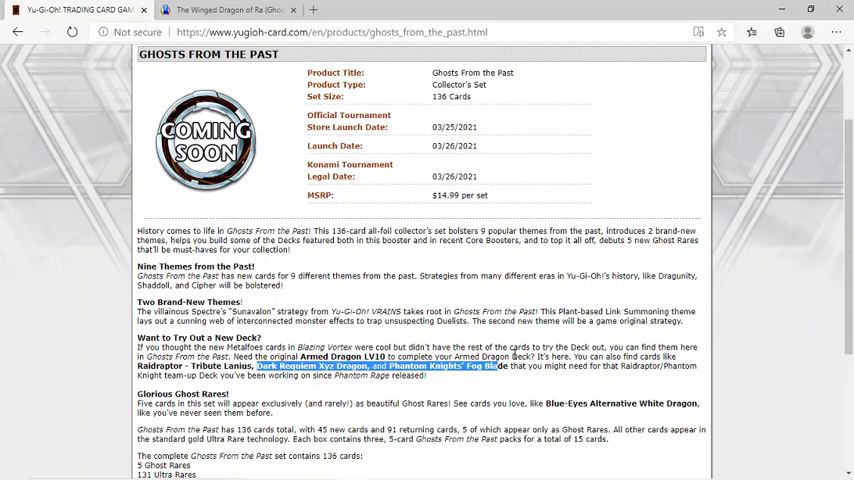
mouse_move(576, 370)
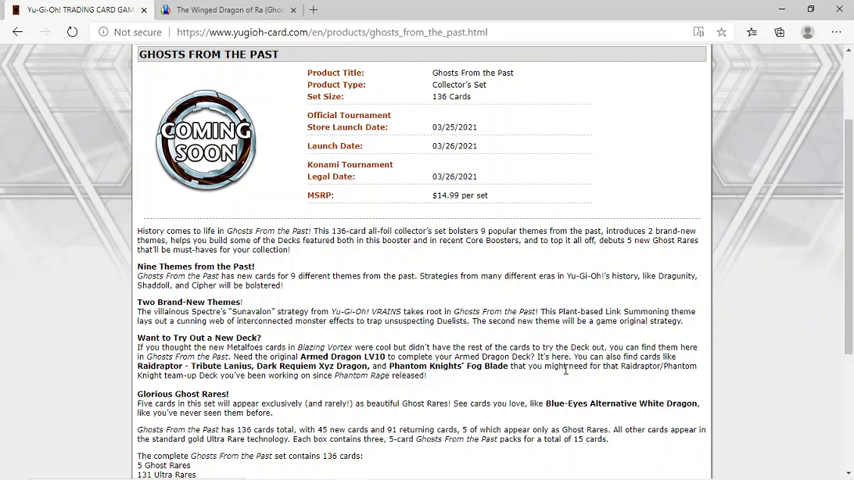
Scroll further down the Ghosts From the Past product page.
scroll("down", 3)
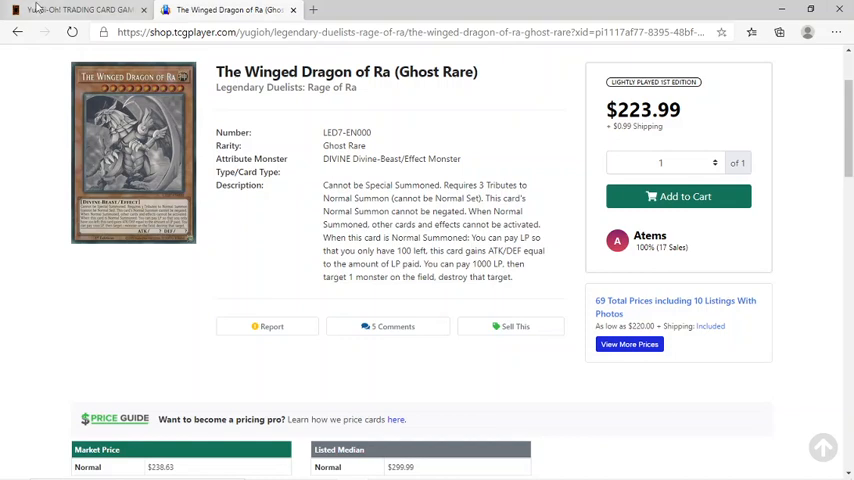
left_click(60, 9)
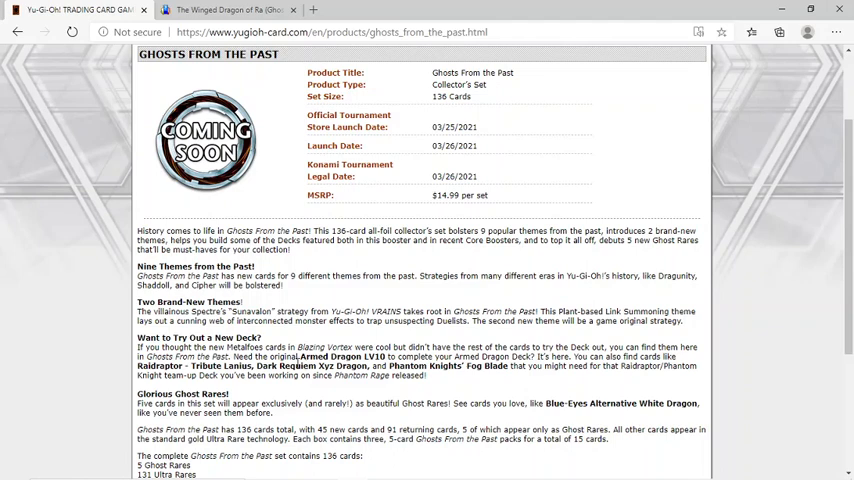
Highlight Armed Dragon LV10 in the Want to Try Out a New Deck? paragraph.
double_click(345, 360)
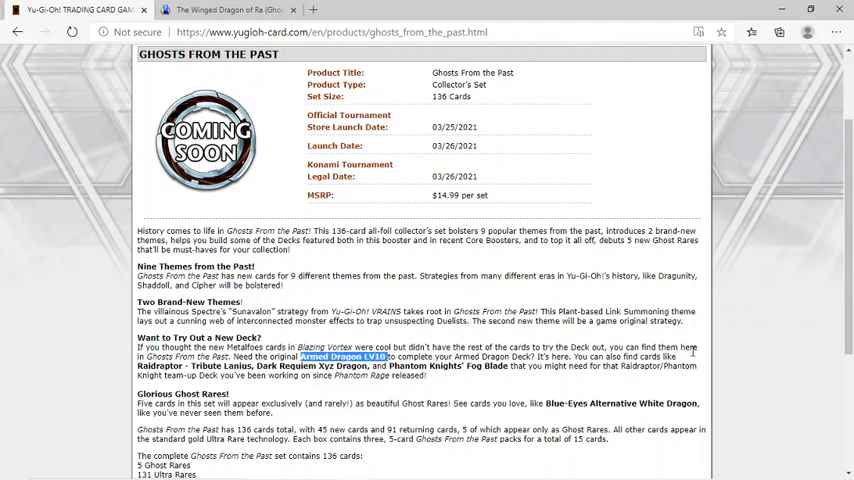